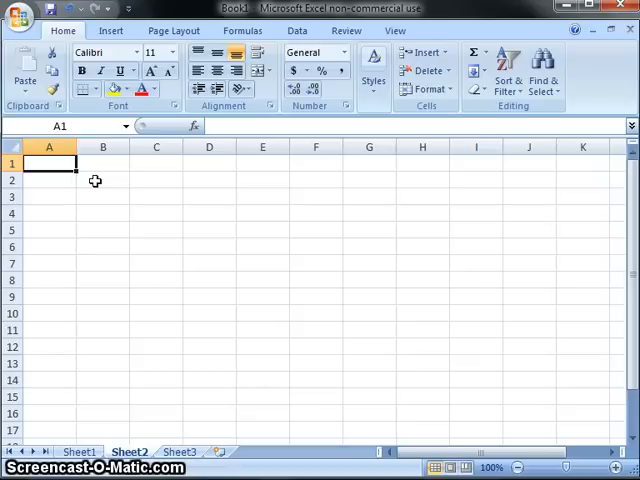
pyautogui.write('Voltage')
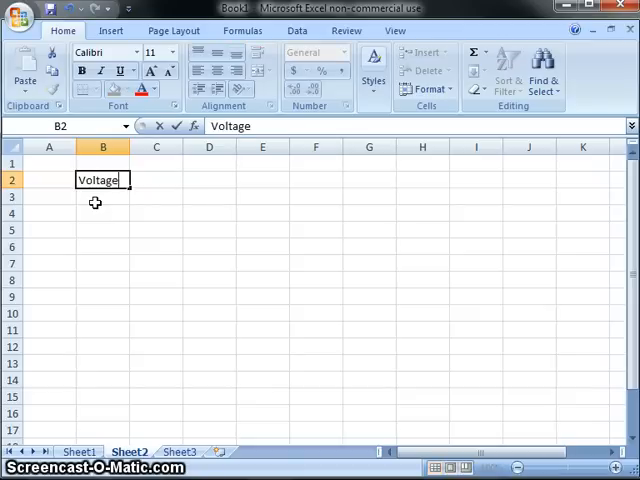